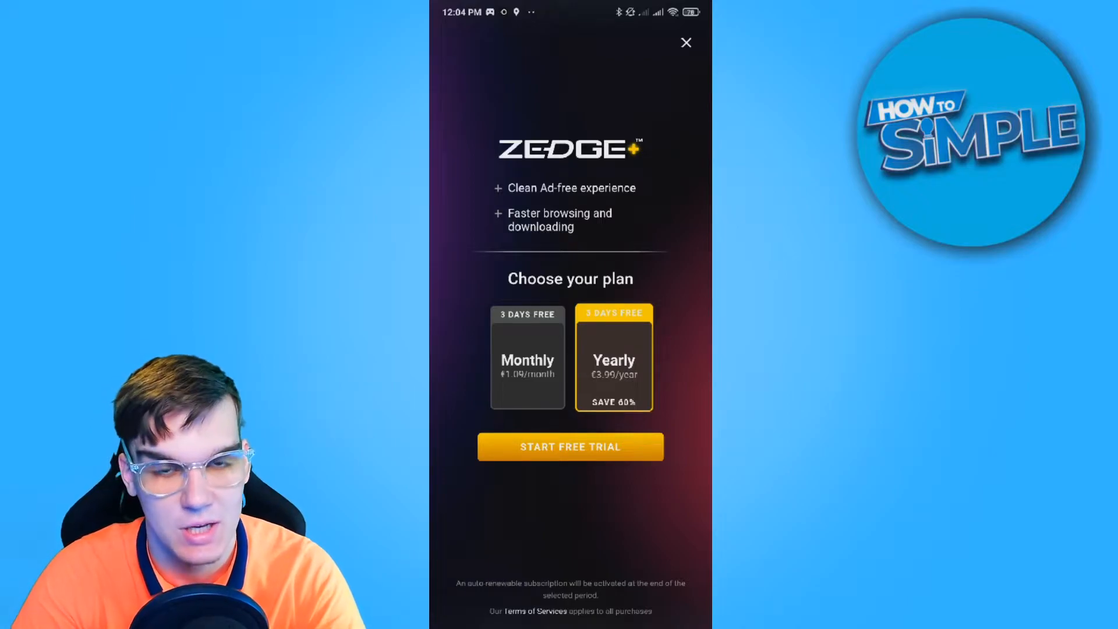
- Close the Zedge+ subscription offer to reach the Notification Sounds home
left_click(686, 43)
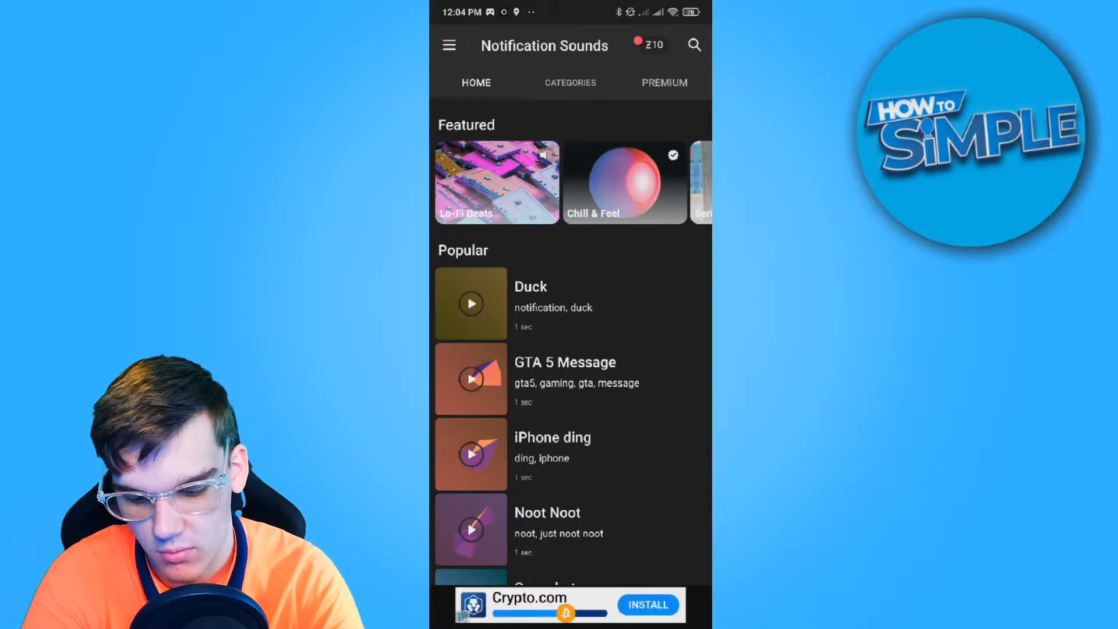
left_click(449, 46)
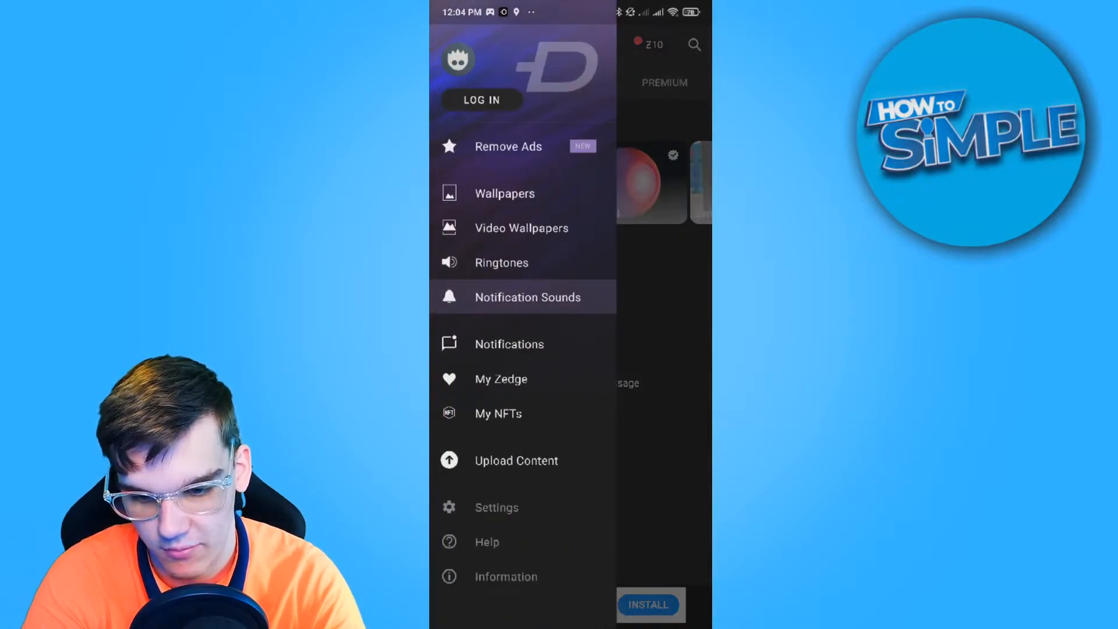
left_click(501, 262)
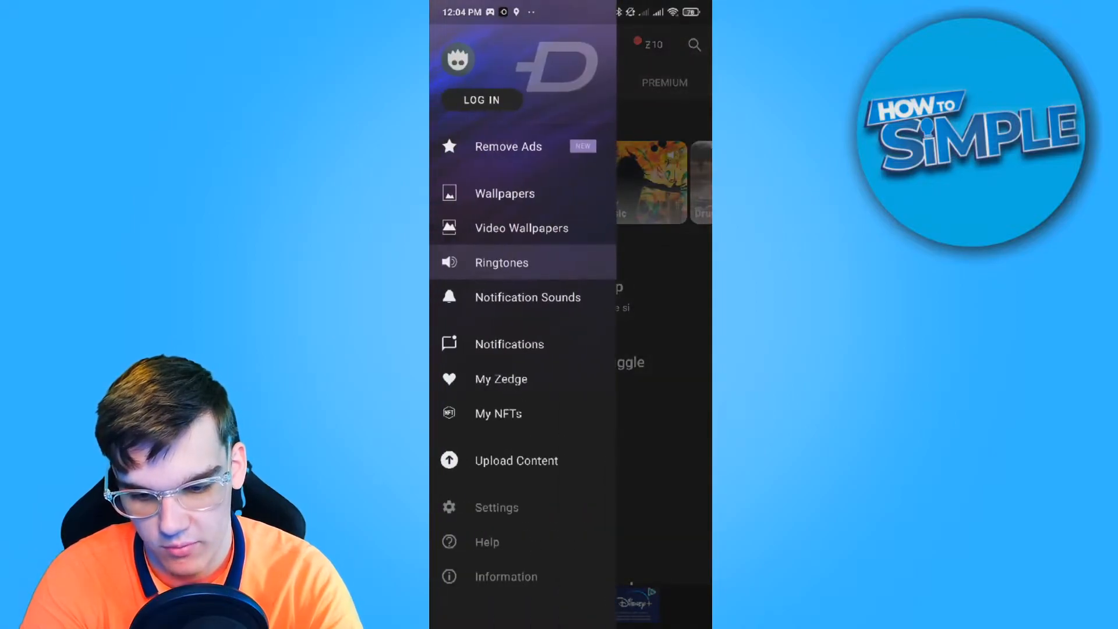
left_click(526, 297)
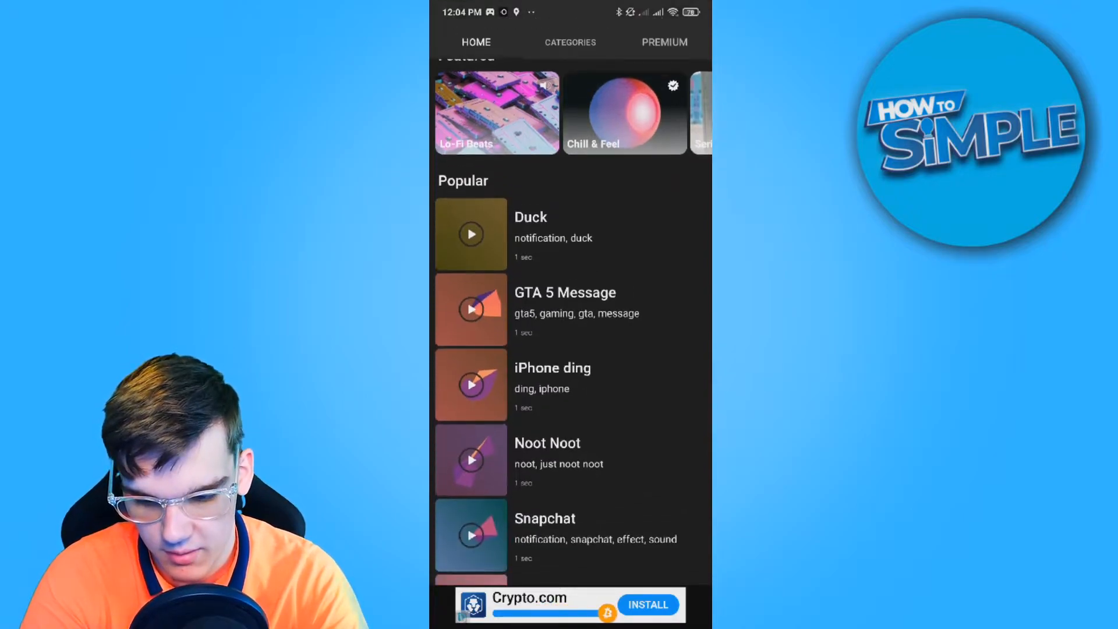
- Scroll the Popular list to locate the Duck notification sound
scroll("down", 3)
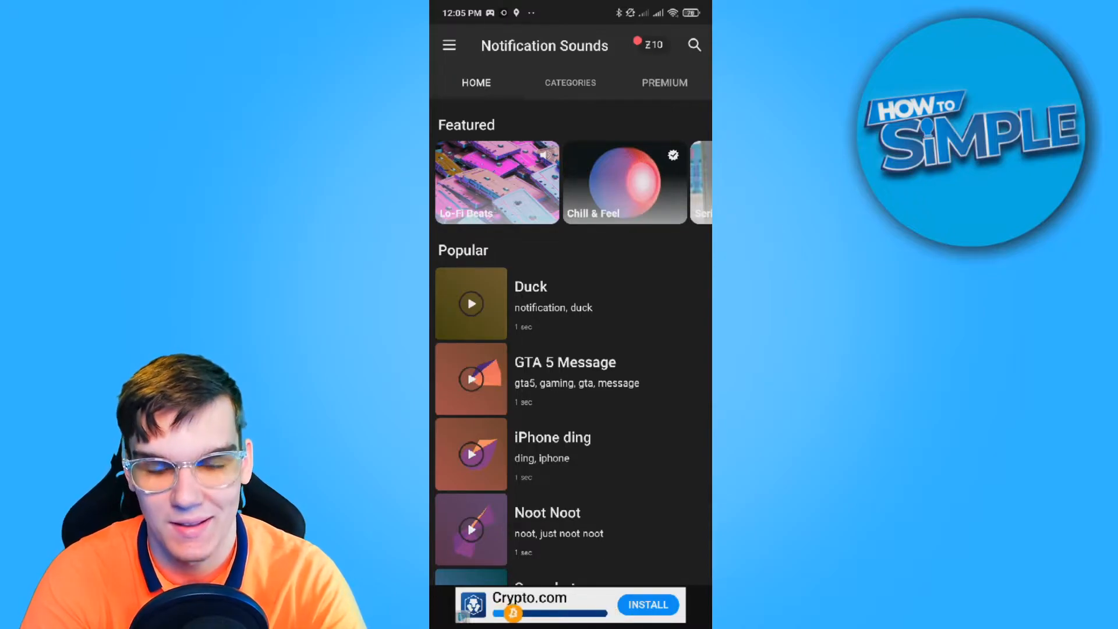
scroll("up", 3)
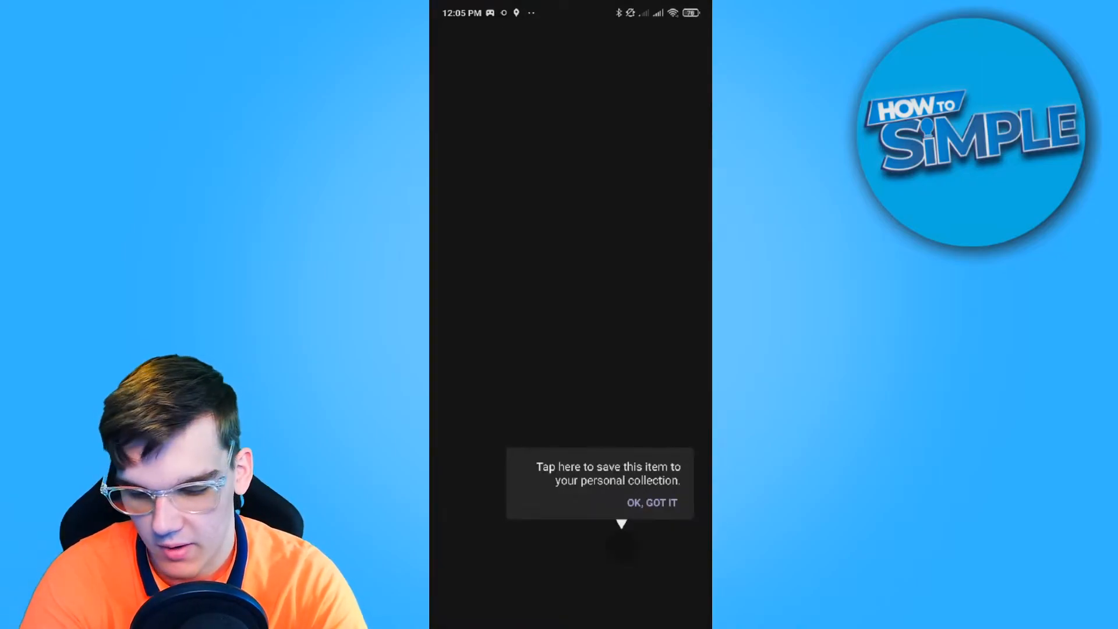
- Dismiss the collection tip and set the Duck sound as the notification sound
left_click(652, 502)
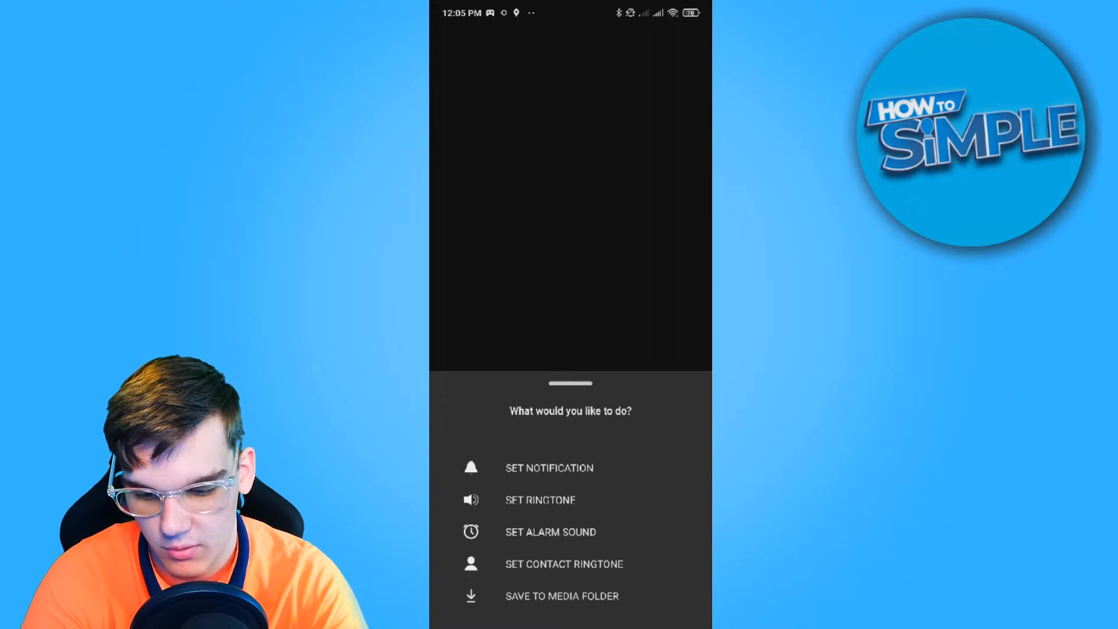
left_click(549, 468)
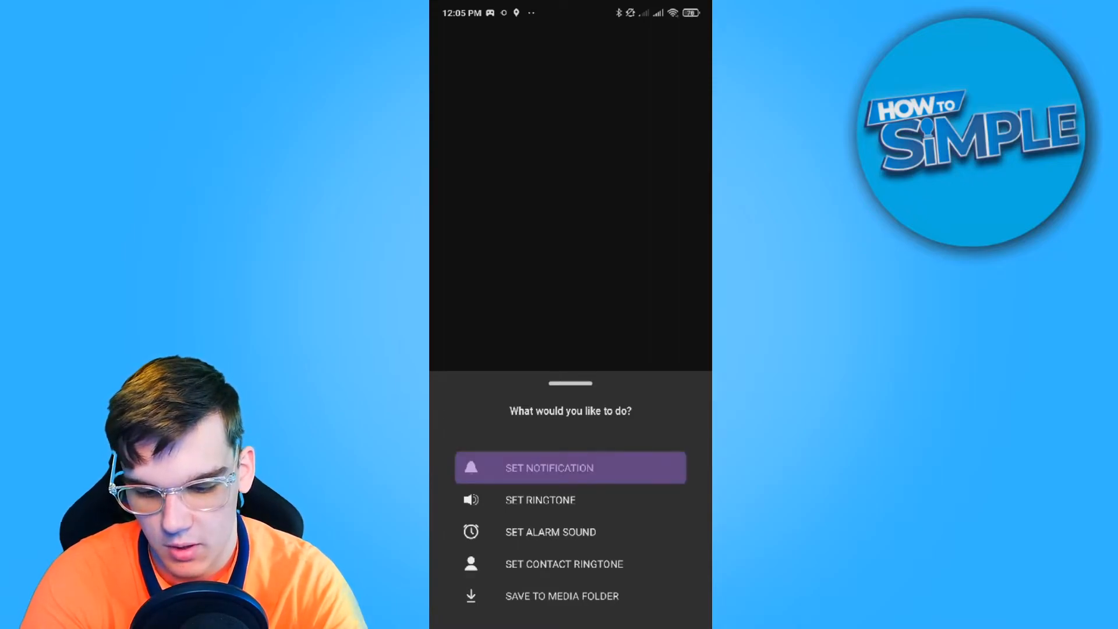
left_click(569, 468)
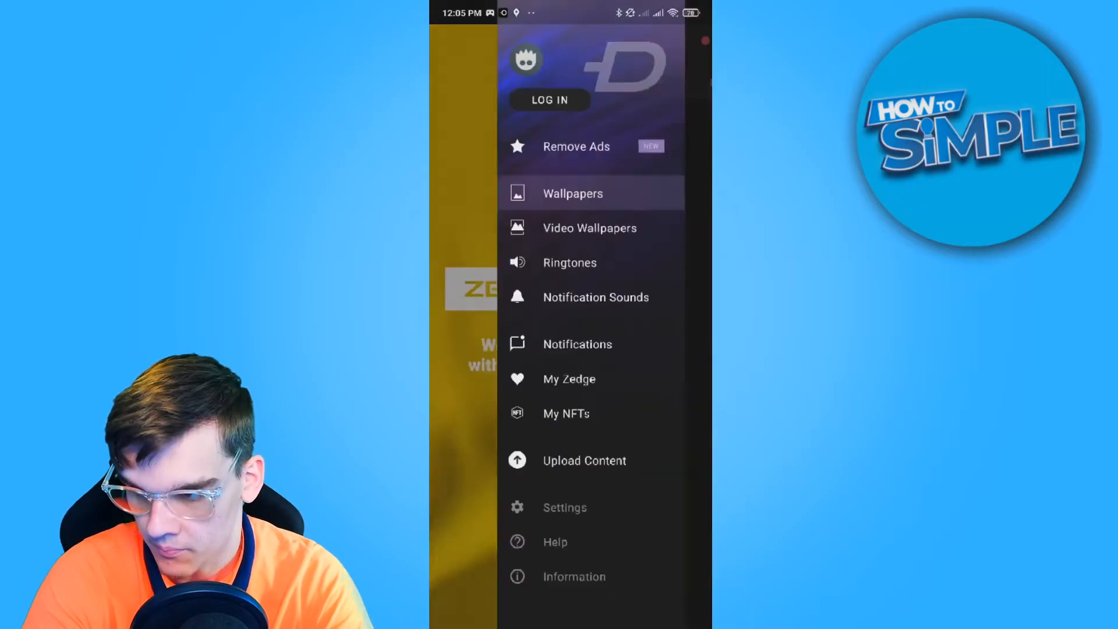
- Grant Zedge the 'Allow modifying system settings' permission
left_click(595, 297)
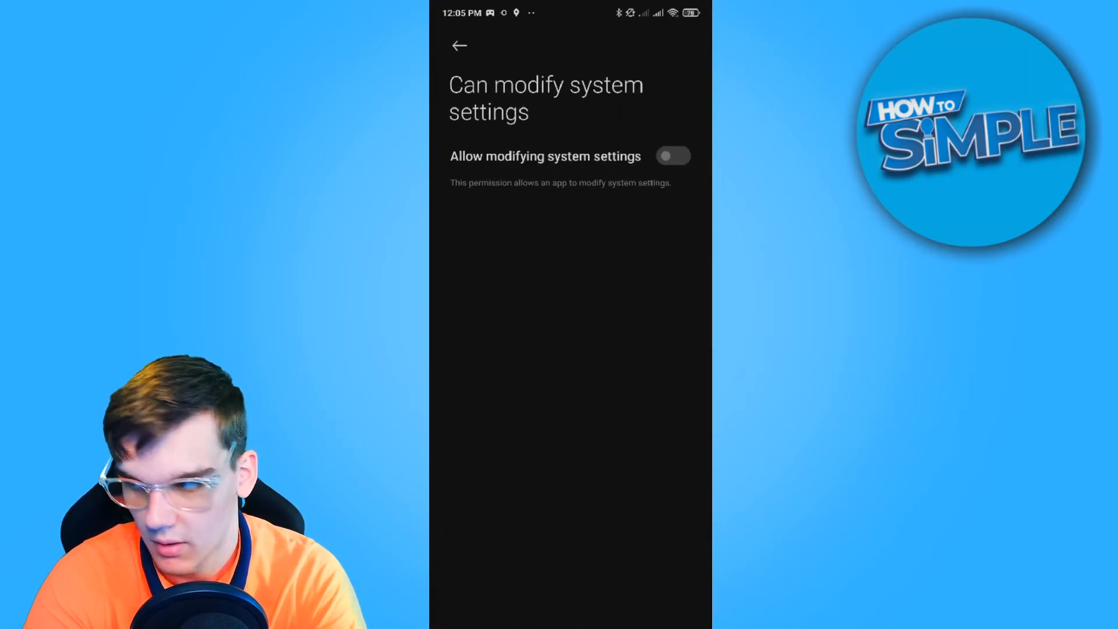
left_click(673, 155)
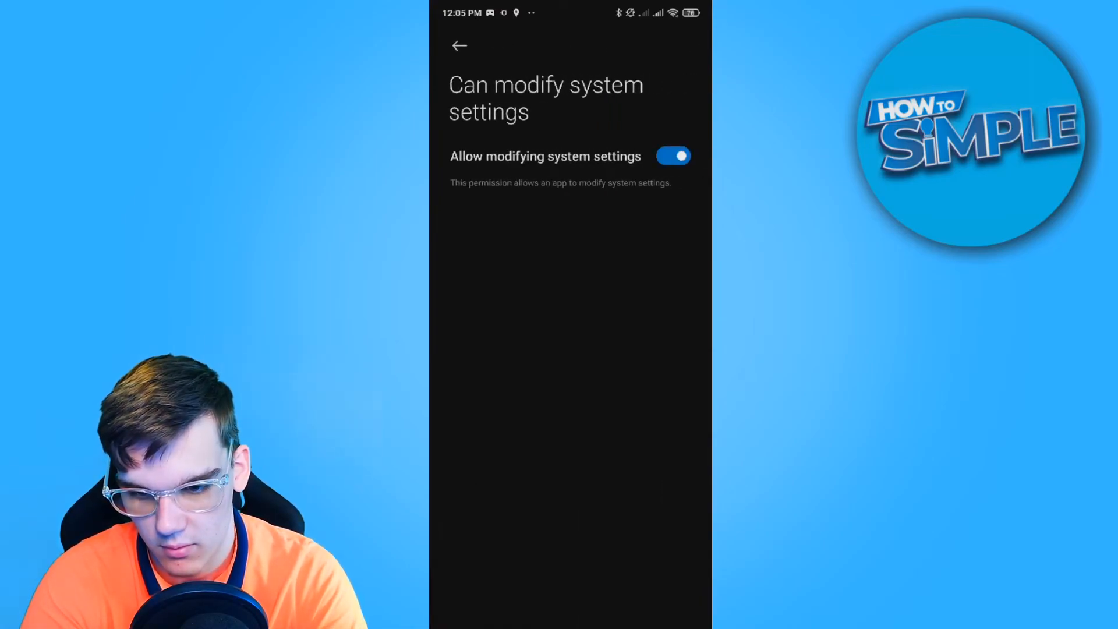